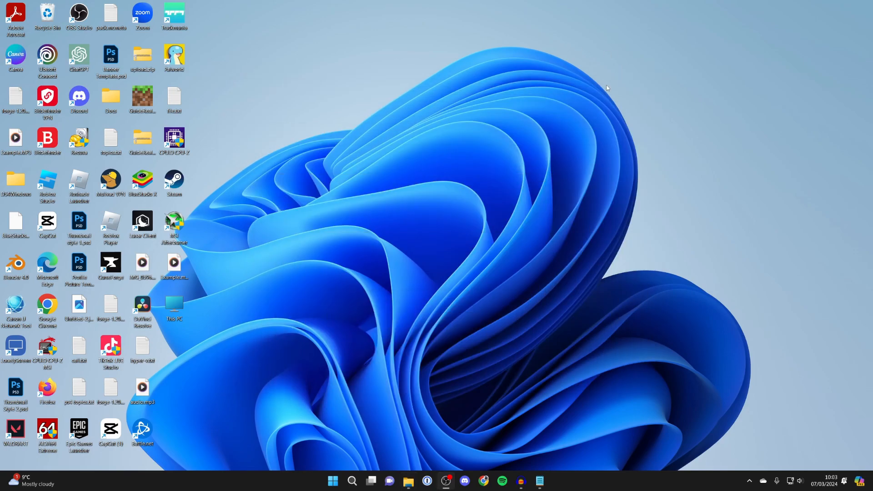
pyautogui.moveTo(459, 349)
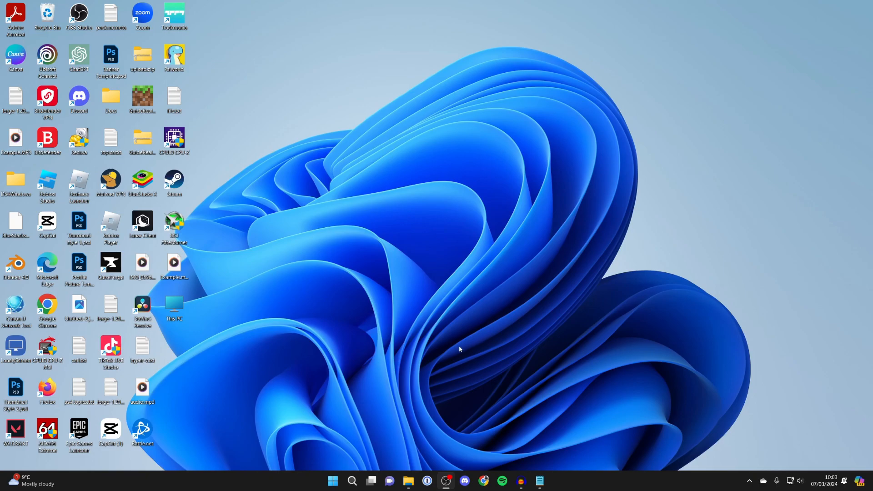
# Step: Search 'adv' and open View advanced system settings to reach System Properties' Advanced tab
pyautogui.click(352, 480)
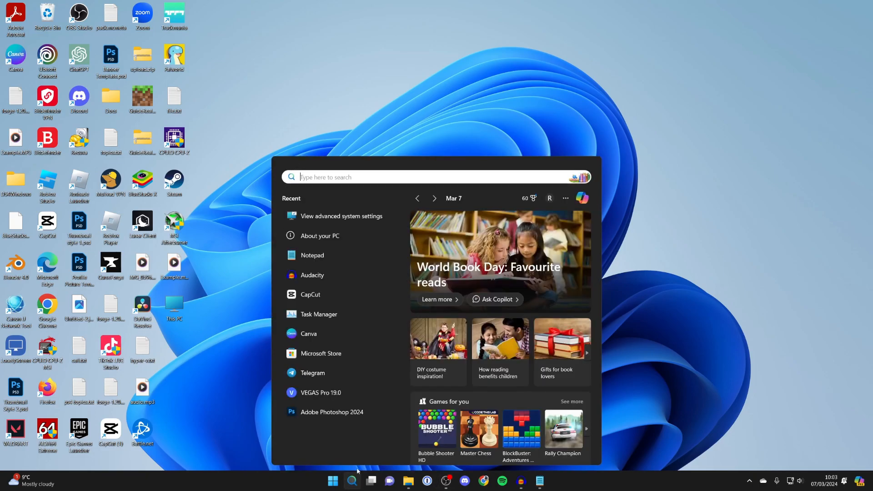
pyautogui.write('adv')
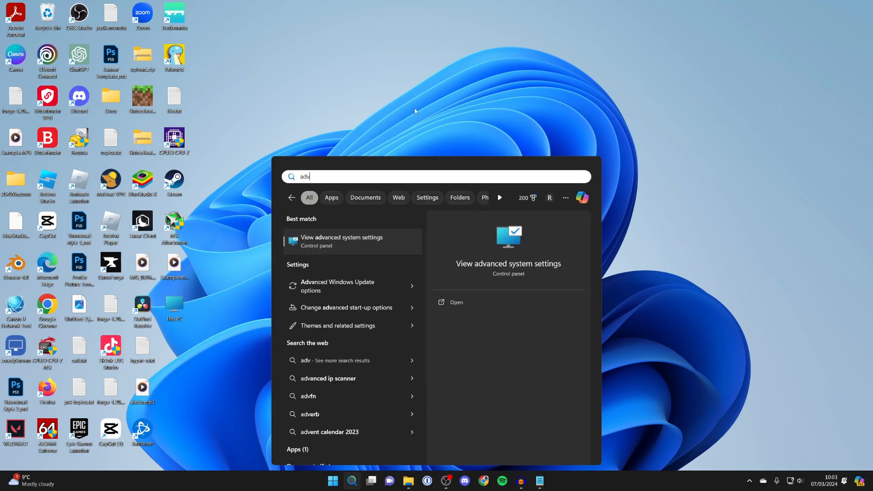
pyautogui.click(342, 242)
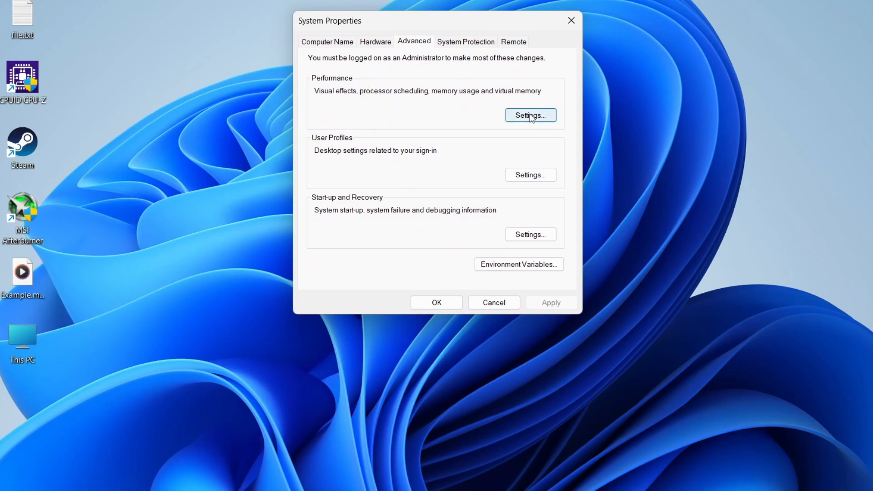
# Step: Enable 'Show thumbnails instead of icons' under Visual Effects and apply it
pyautogui.click(530, 115)
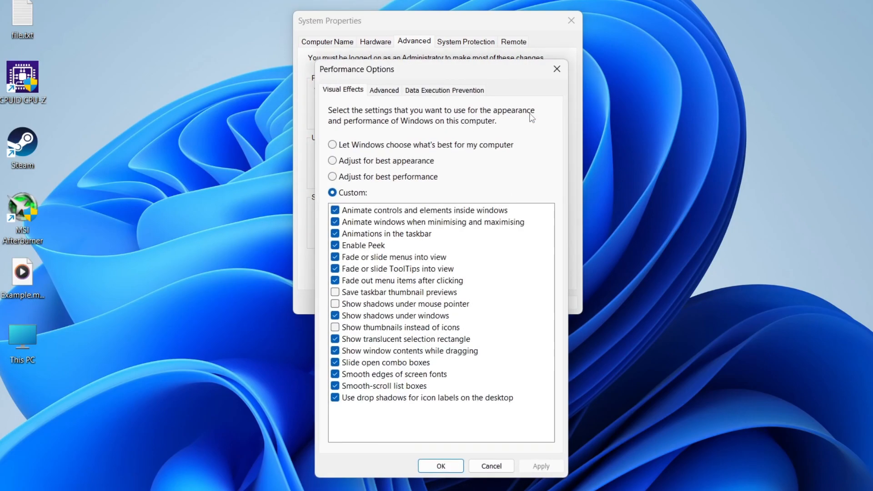
pyautogui.moveTo(379, 231)
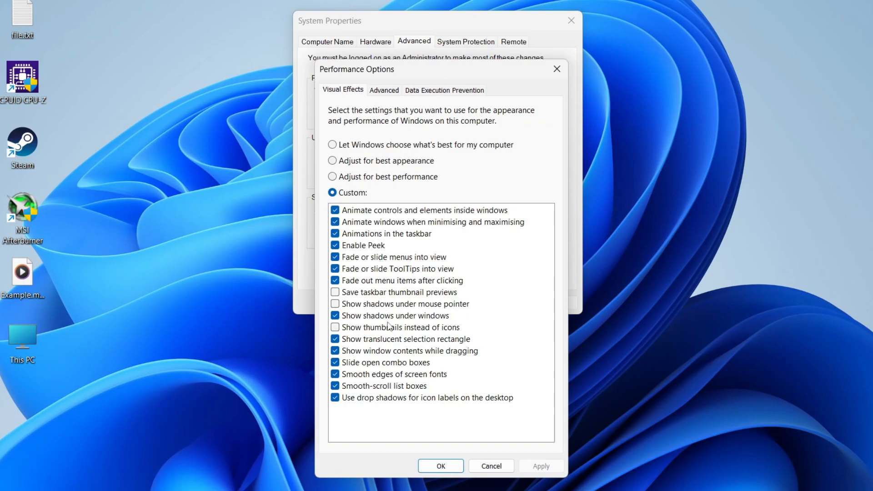
pyautogui.click(335, 327)
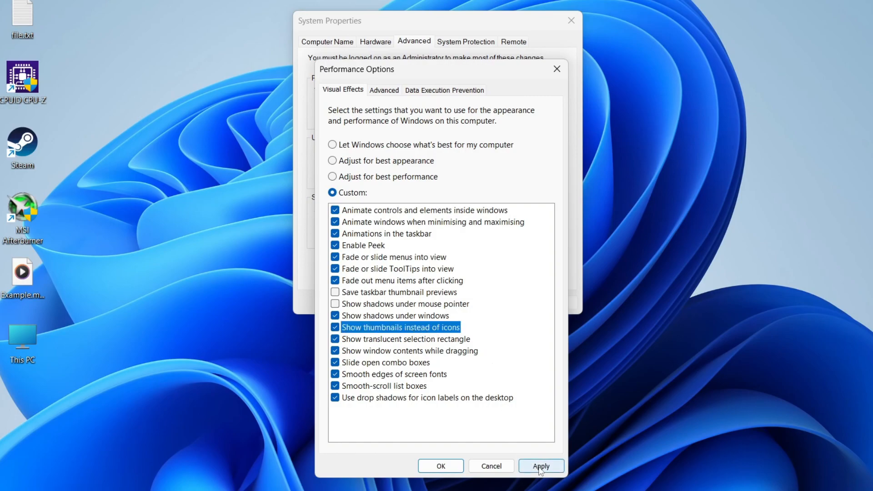
pyautogui.click(541, 466)
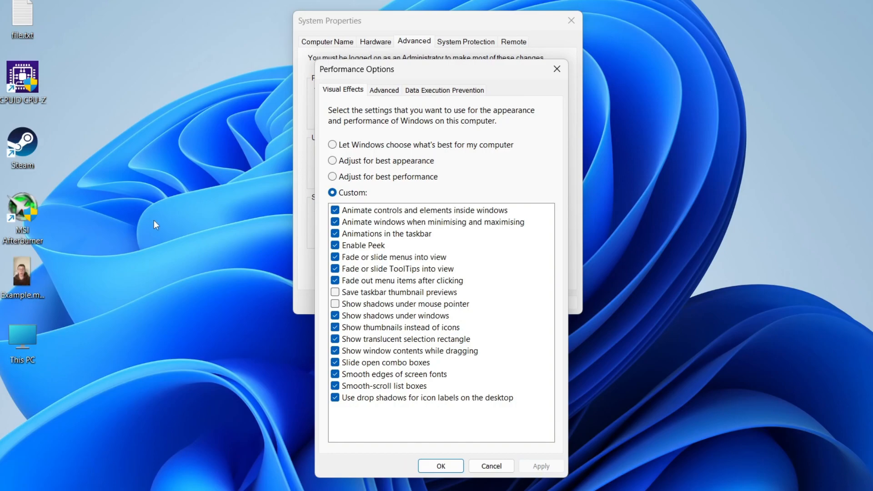
pyautogui.moveTo(222, 117)
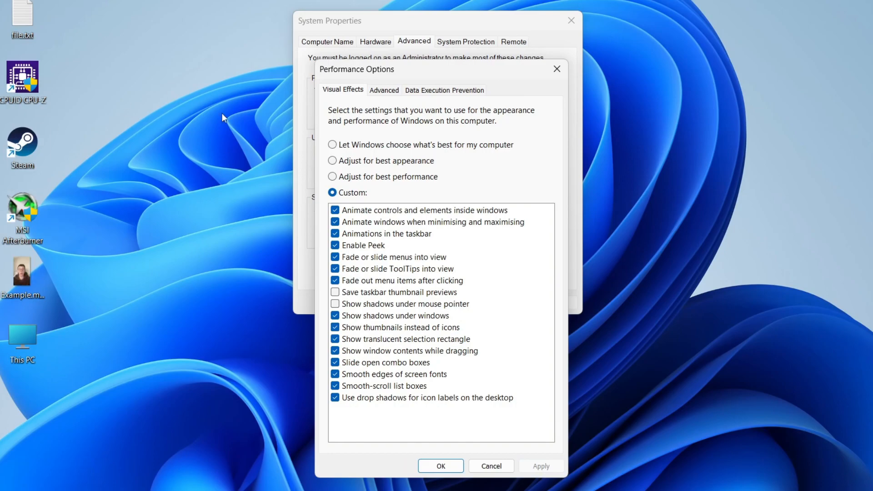
pyautogui.moveTo(401, 409)
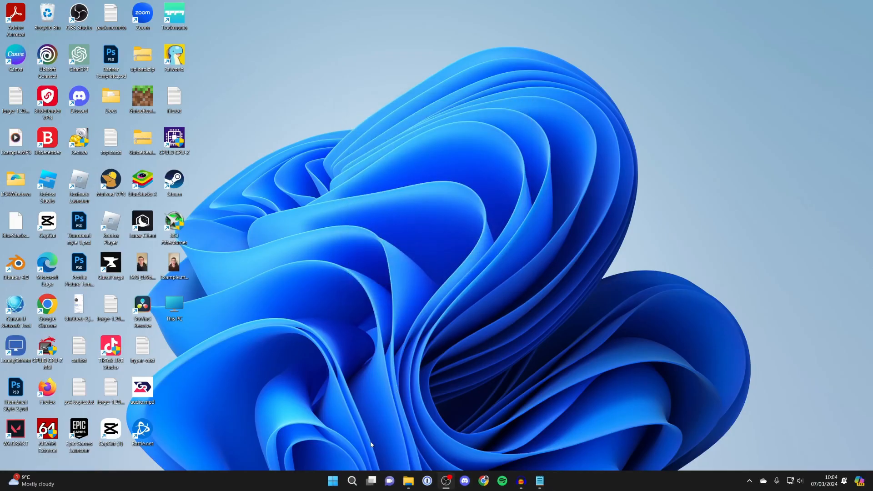
# Step: Search 'disk cl' and start Disk Clean-up scanning drive (C:)
pyautogui.click(351, 480)
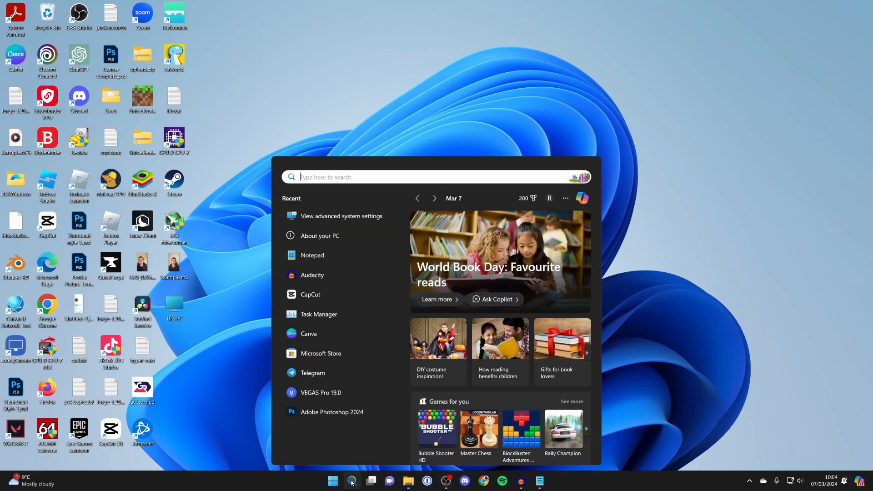
pyautogui.write('disk cl')
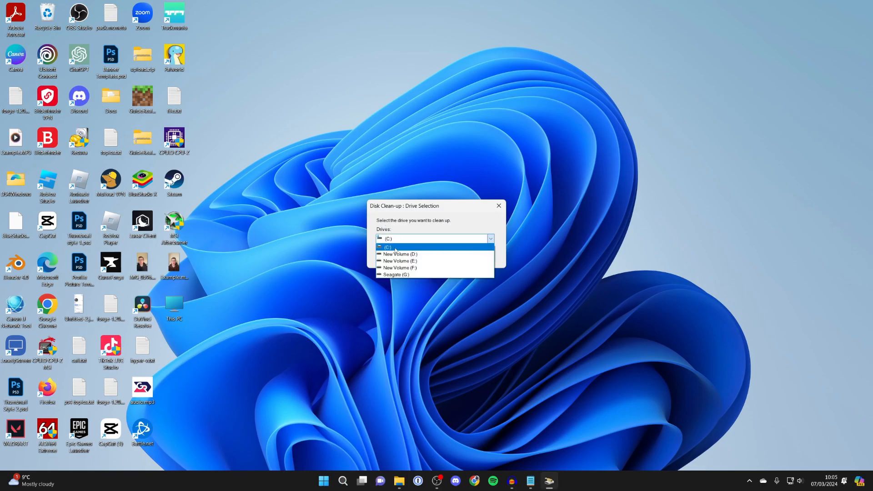
pyautogui.click(395, 247)
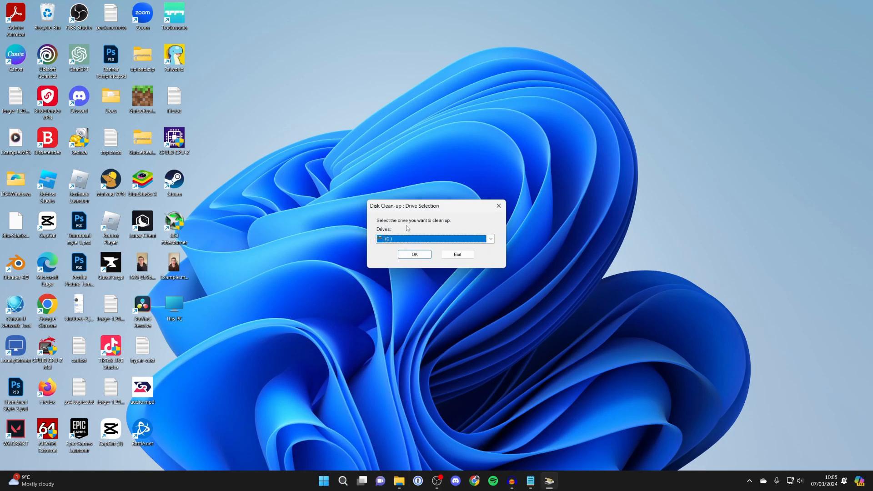
pyautogui.click(415, 255)
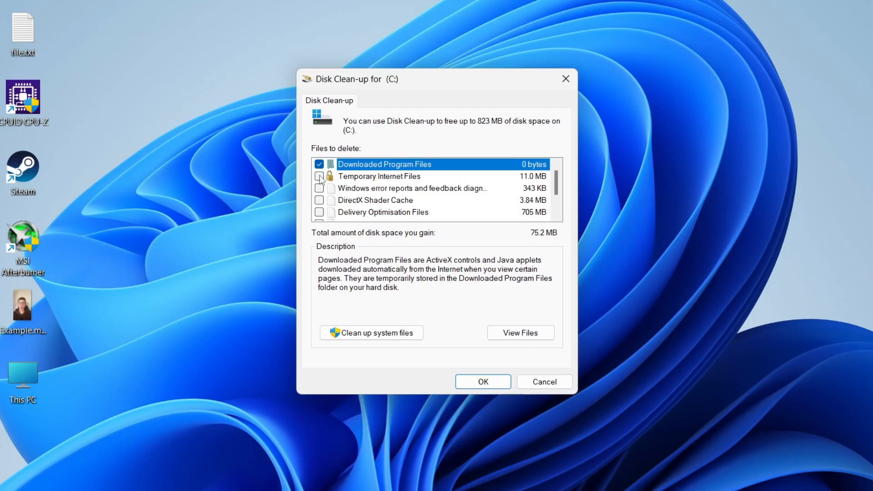
# Step: Untick Downloaded Program Files, tick Thumbnails, and permanently delete the thumbnail cache
pyautogui.click(318, 163)
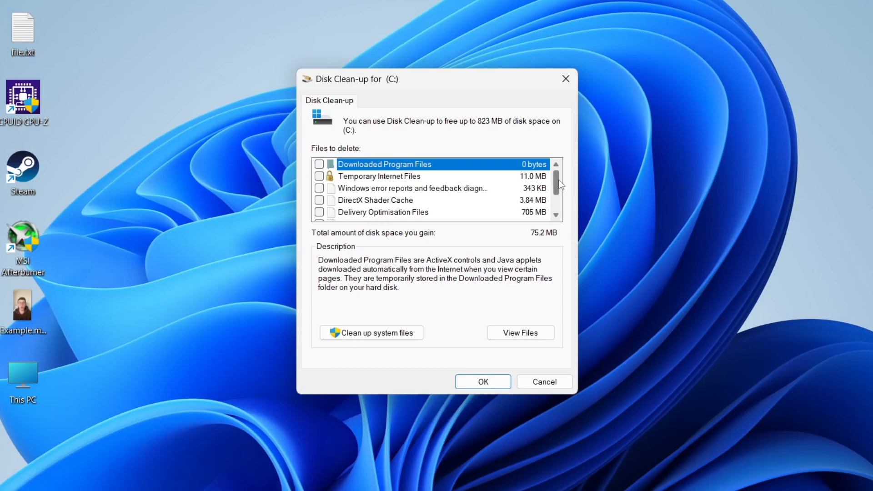
pyautogui.scroll(-3)
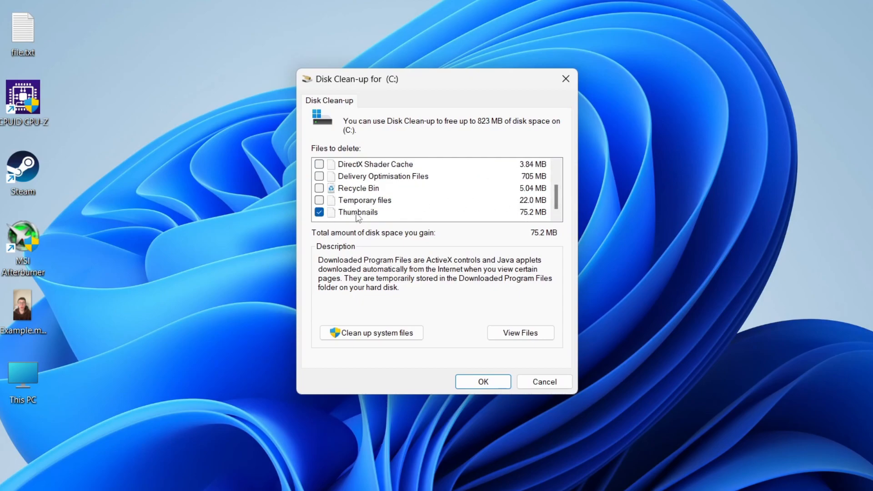
pyautogui.click(358, 212)
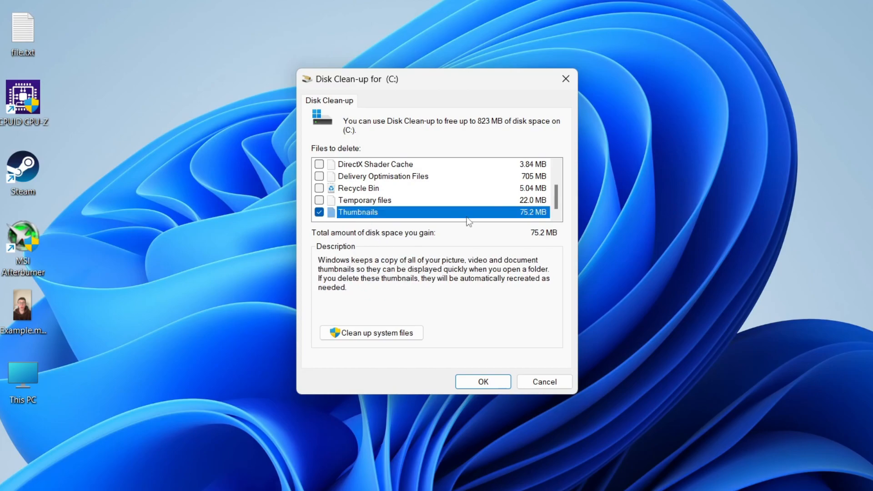
pyautogui.moveTo(355, 290)
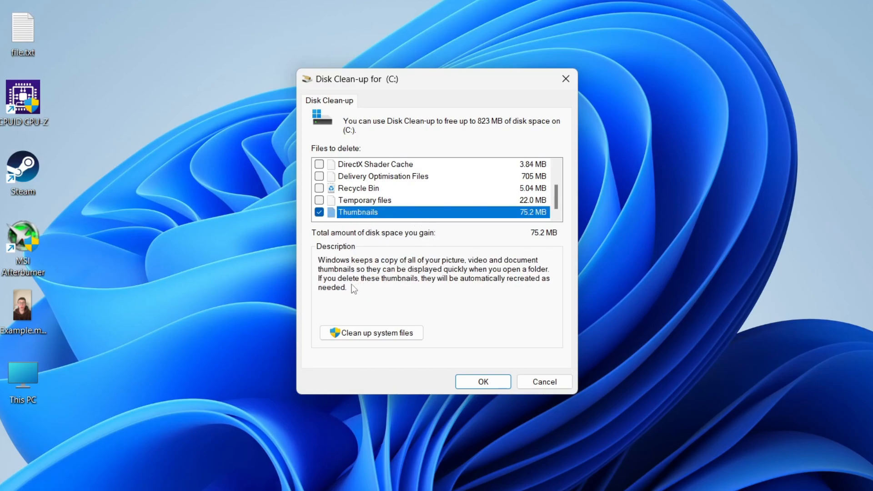
pyautogui.moveTo(434, 291)
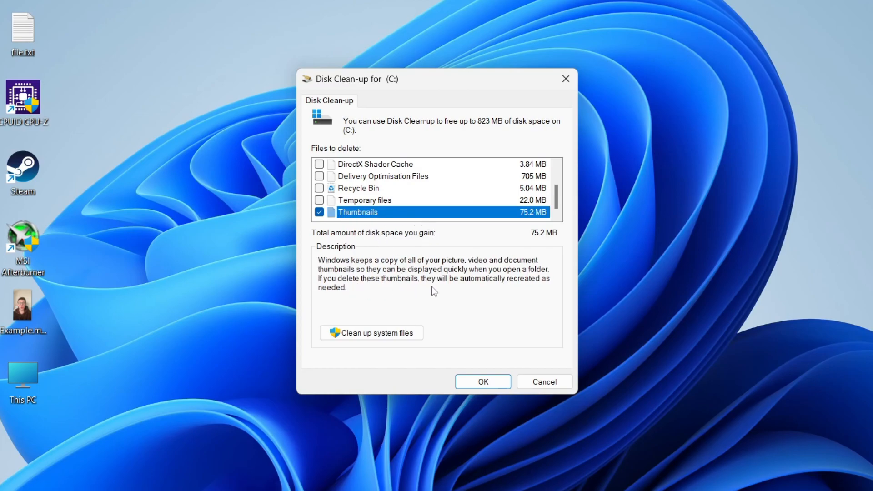
pyautogui.moveTo(419, 267)
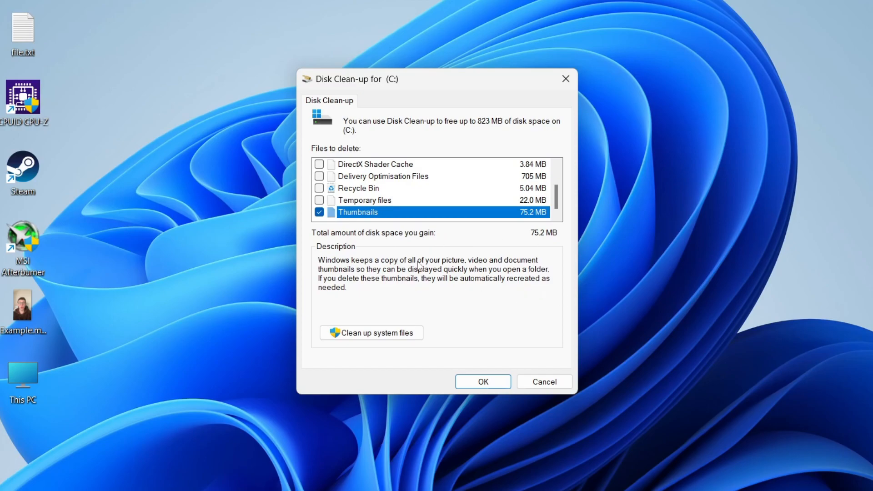
pyautogui.click(483, 381)
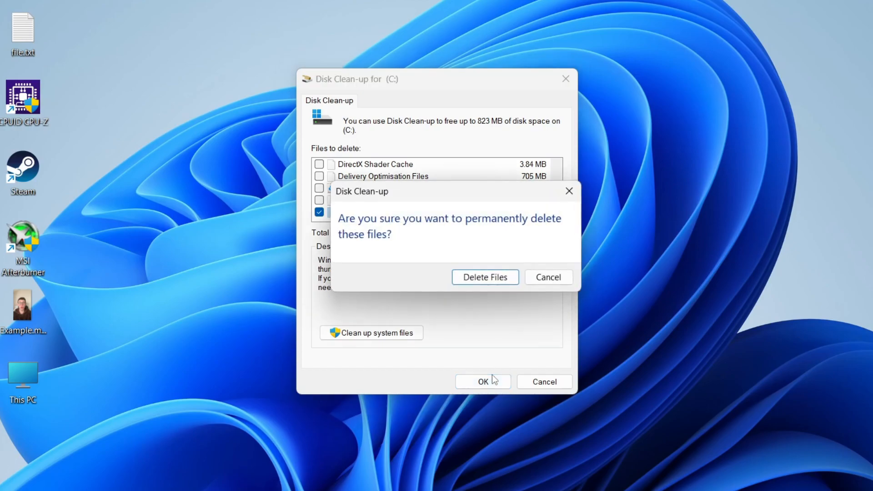
pyautogui.click(486, 277)
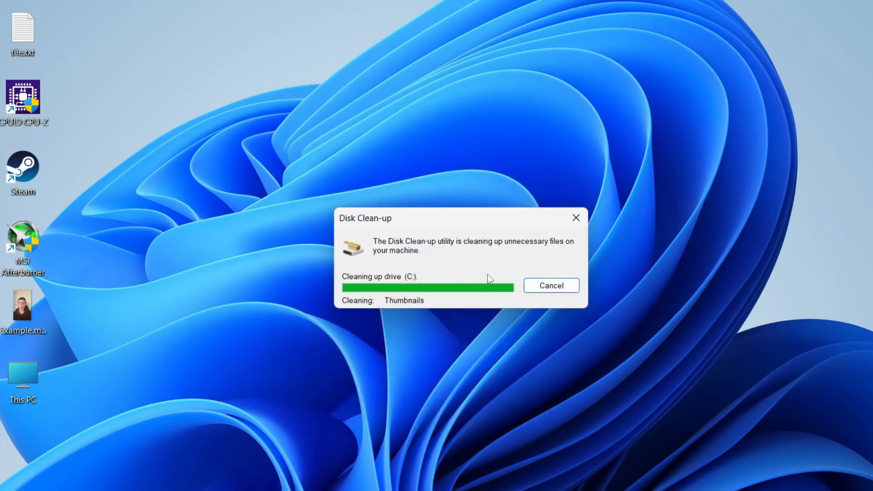
# Step: Select the first video in the Videos New folder to confirm its thumbnail shows
pyautogui.click(551, 285)
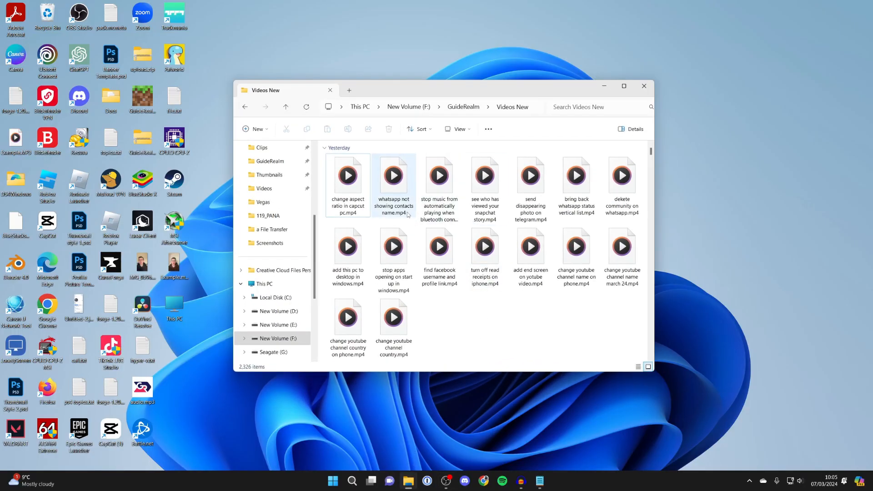
pyautogui.click(347, 175)
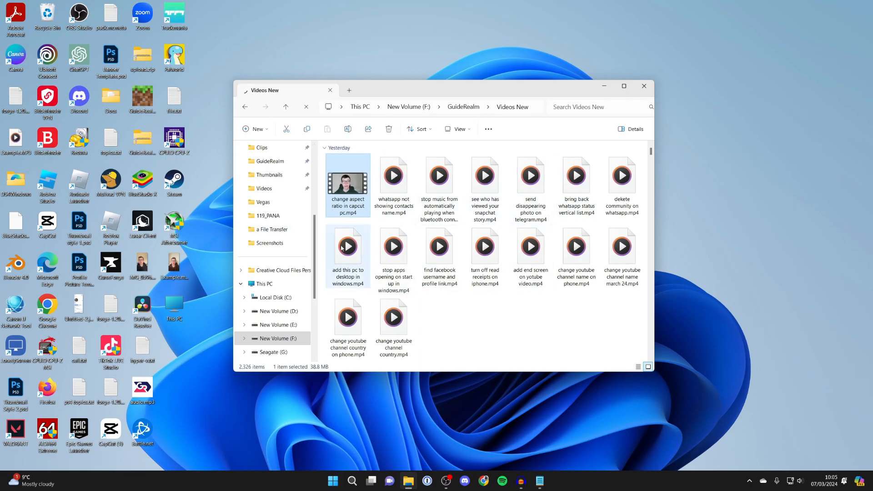